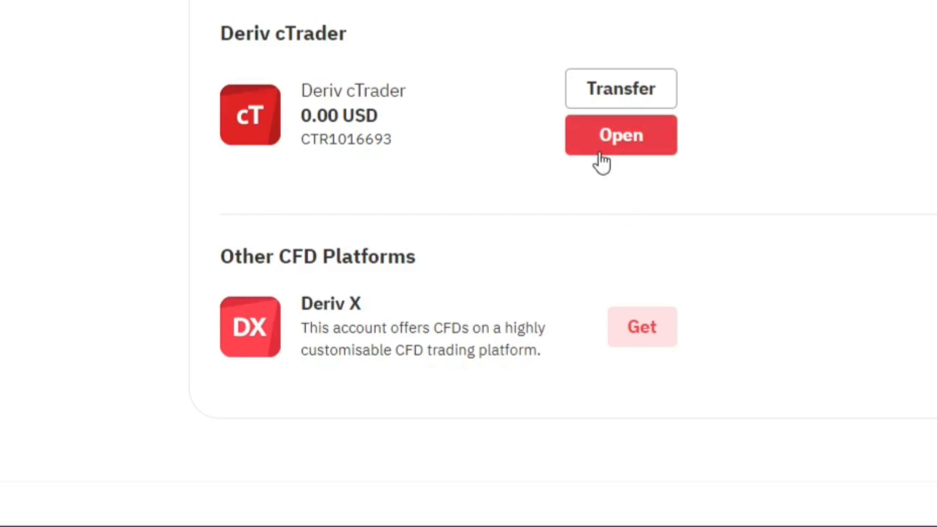
Download the cTrader Windows installer from the Deriv cTrader account's platform options
{"action": "left_click", "coordinate": [620, 135]}
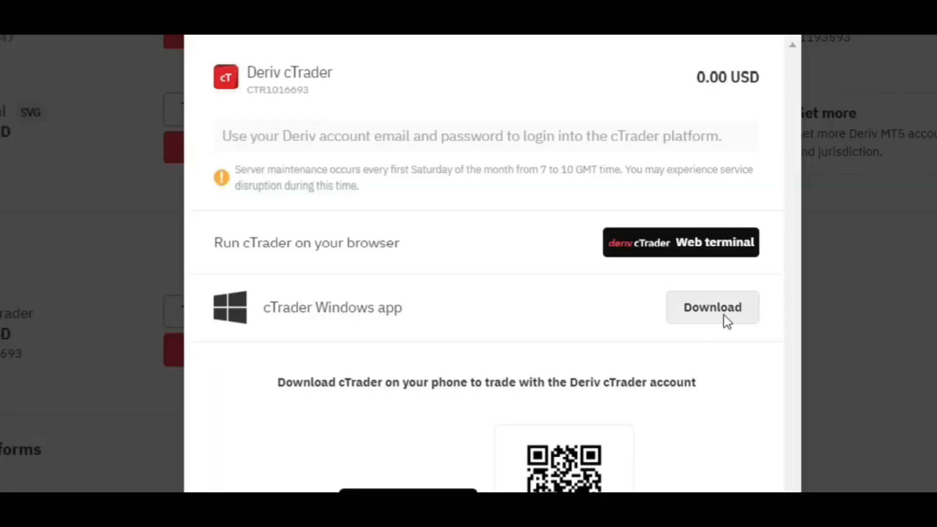
{"action": "left_click", "coordinate": [711, 307]}
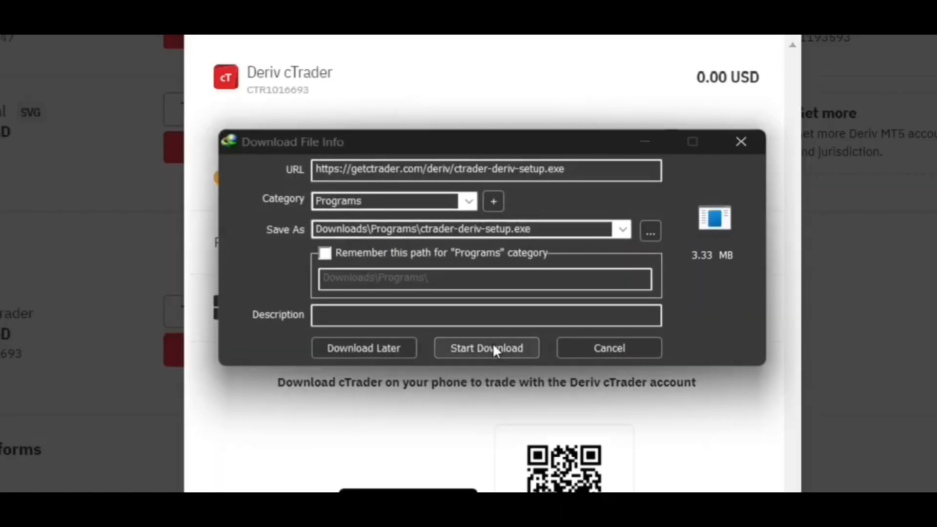
{"action": "left_click", "coordinate": [487, 349]}
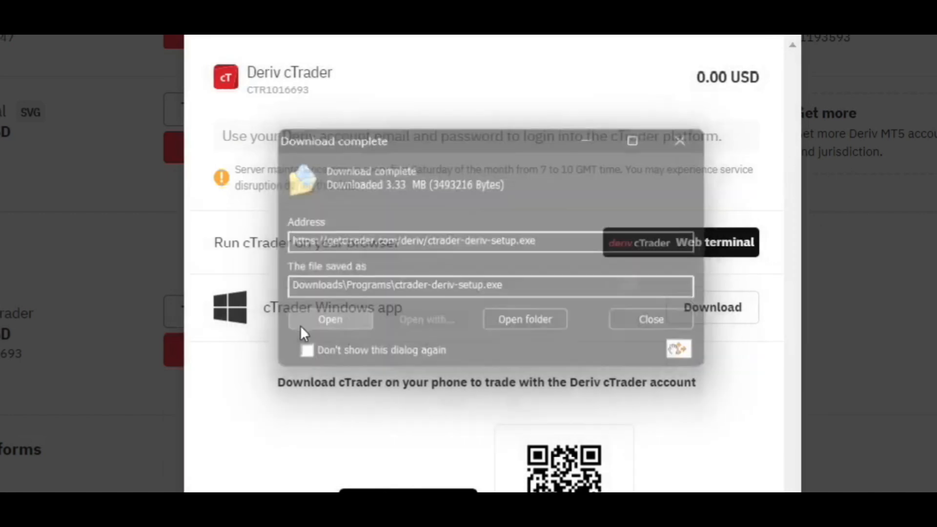
{"action": "left_click", "coordinate": [650, 319]}
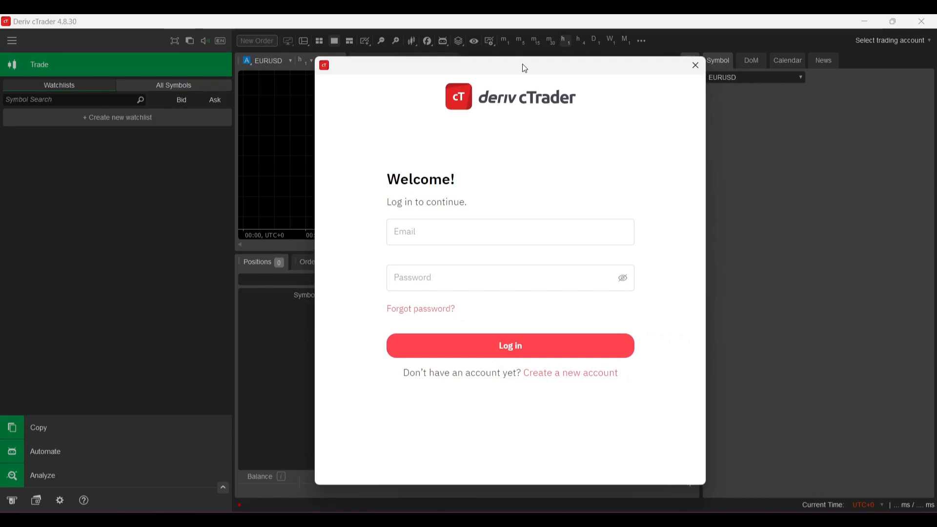
{"action": "mouse_move", "coordinate": [516, 474]}
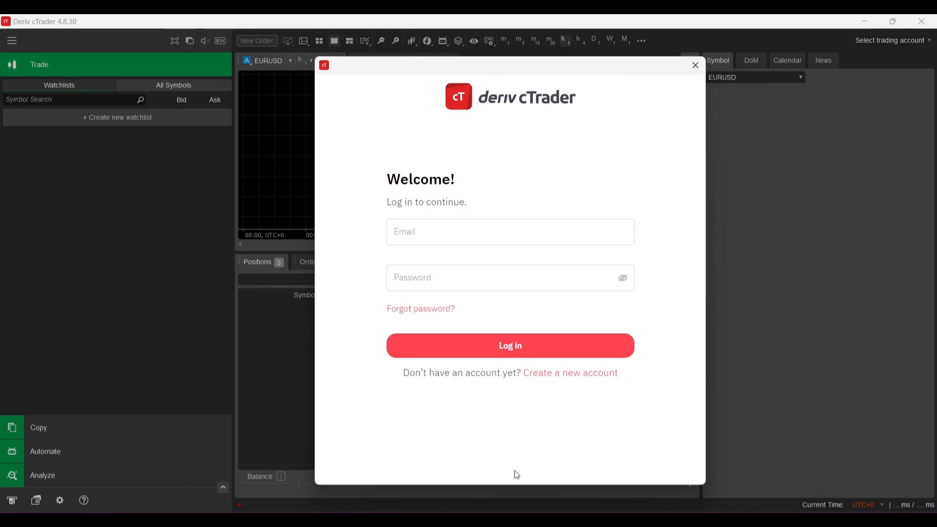
Log in to cTrader with the Deriv account credentials from the Welcome dialog
{"action": "left_click", "coordinate": [510, 345]}
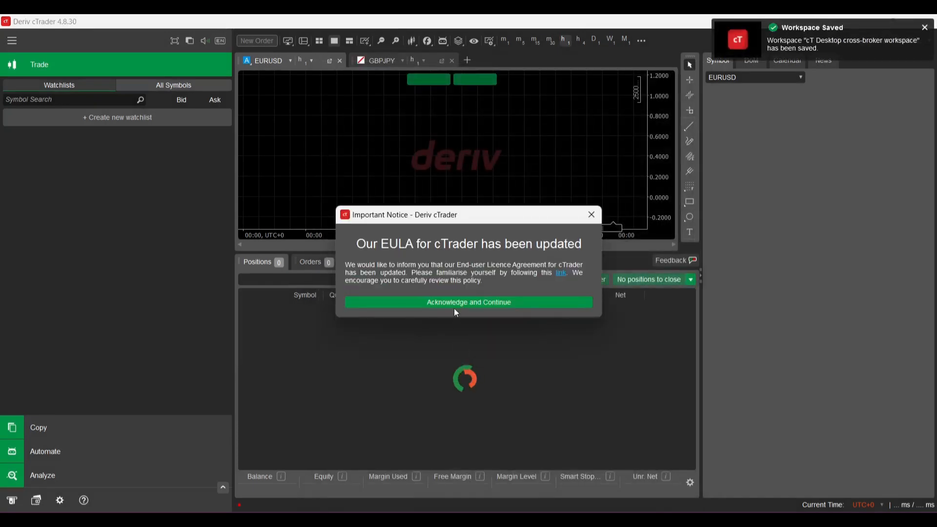
{"action": "left_click", "coordinate": [468, 301]}
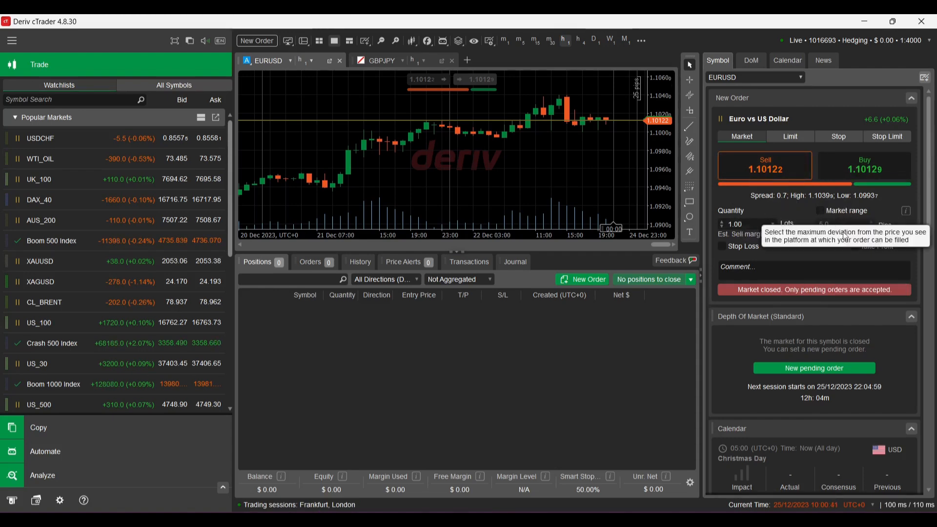
{"action": "mouse_move", "coordinate": [759, 316]}
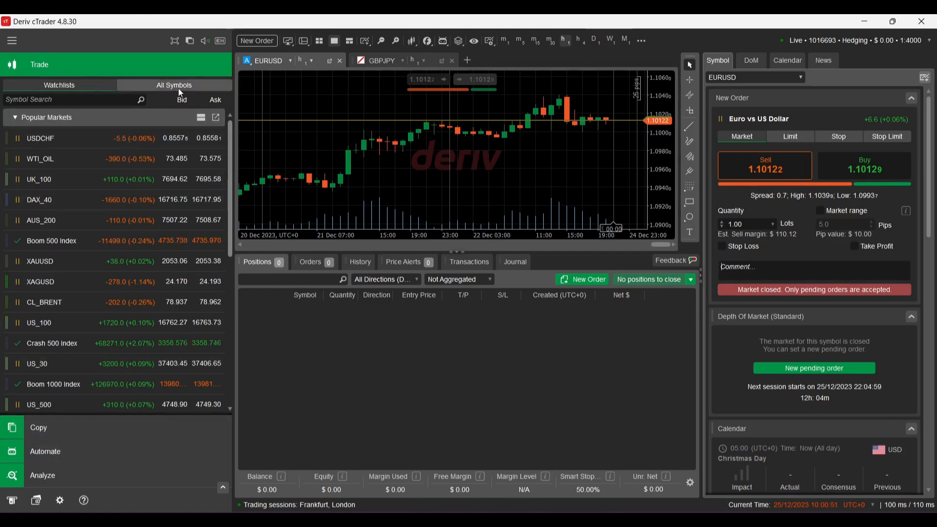
{"action": "left_click", "coordinate": [173, 84]}
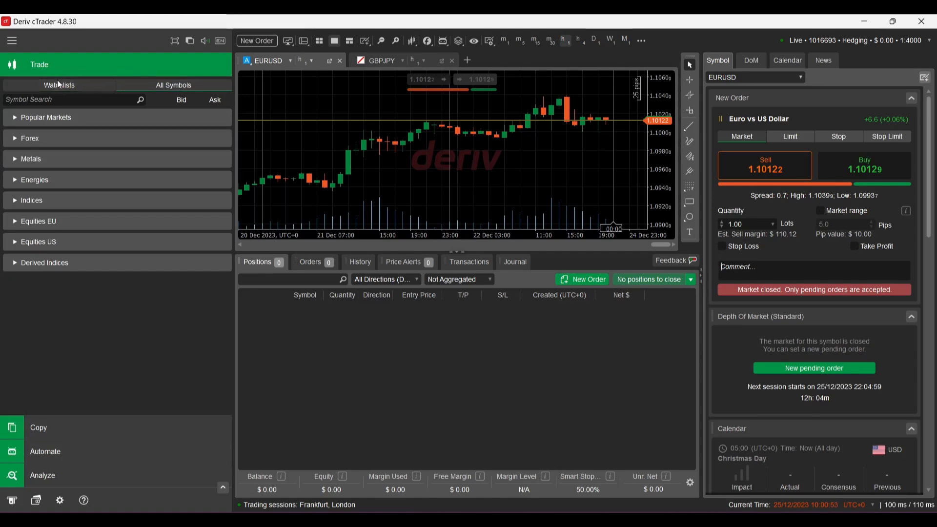
{"action": "left_click", "coordinate": [11, 40]}
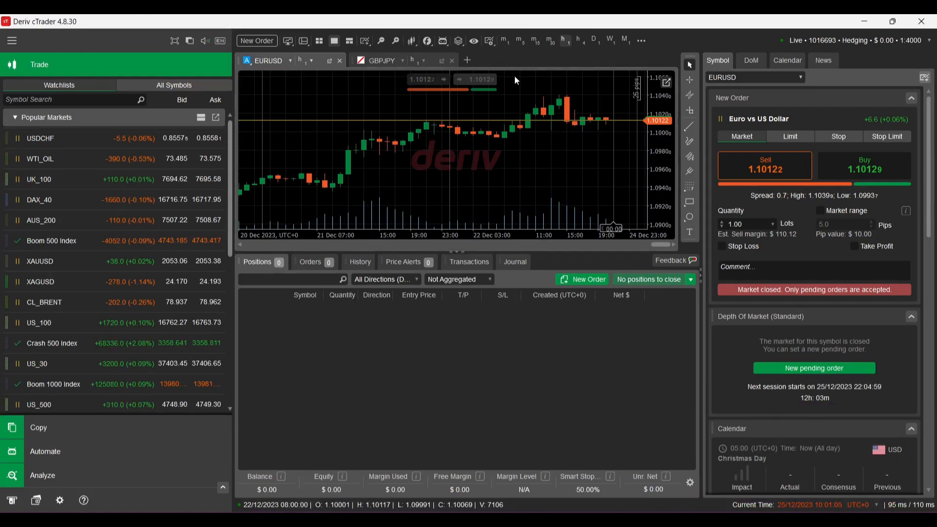
{"action": "mouse_move", "coordinate": [503, 40]}
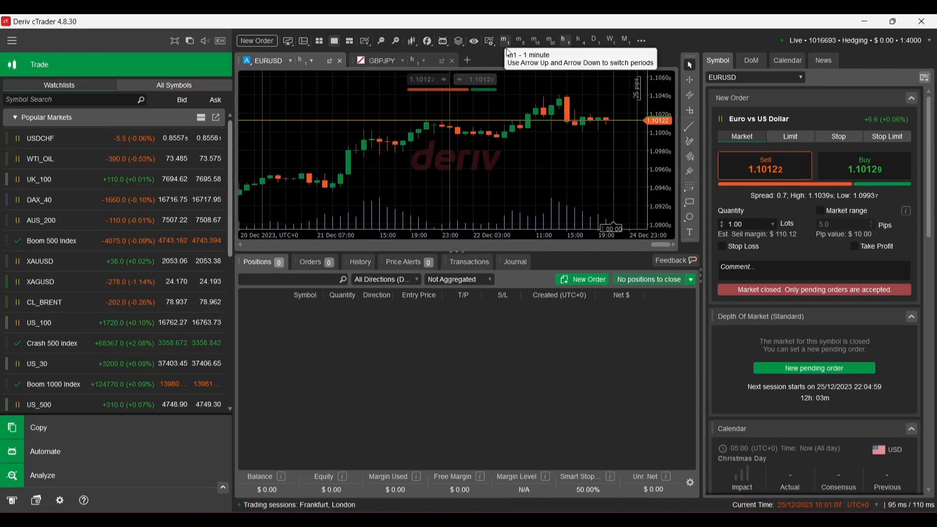